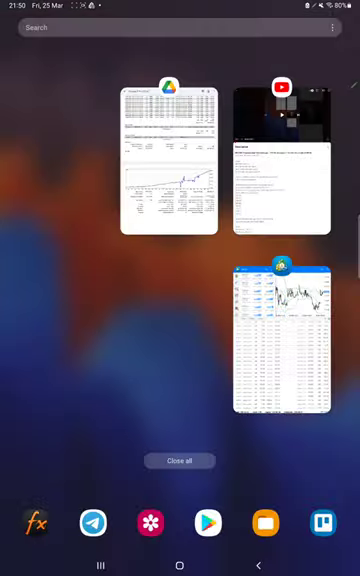
# - Reopen the strategy report PDF from the recent apps overview
pyautogui.click(284, 350)
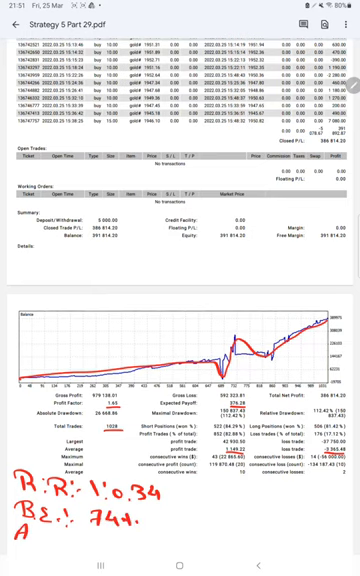
# - Handwrite the accuracy line 'Acc 82%' beneath the BE 74% figure
pyautogui.write('Acc: 82%.')
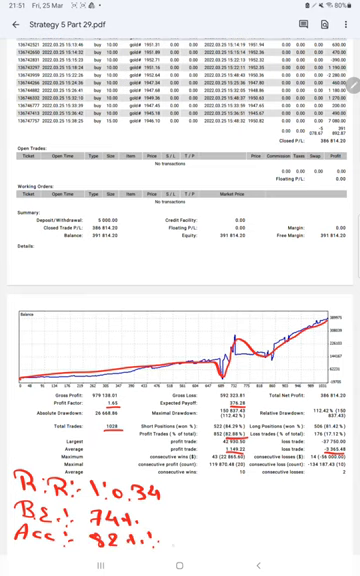
pyautogui.write('81.')
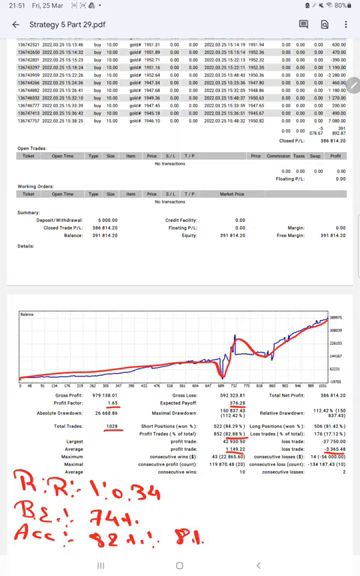